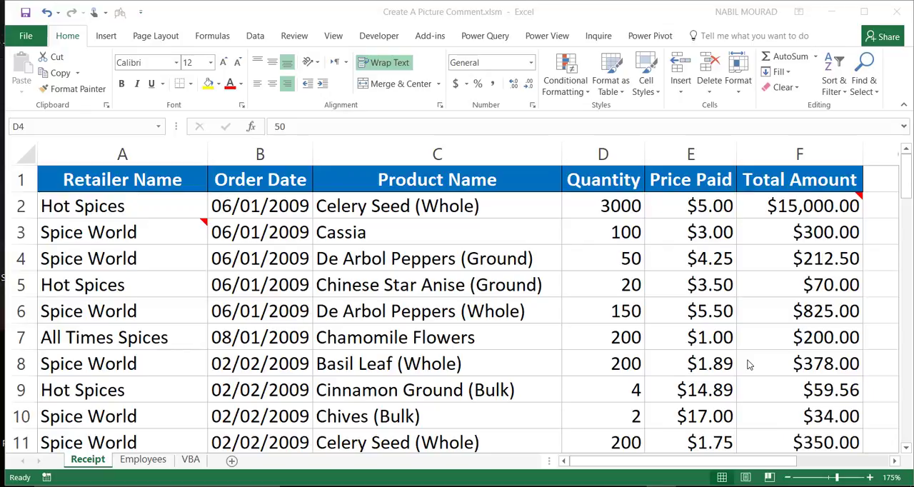
mouse_move(211, 242)
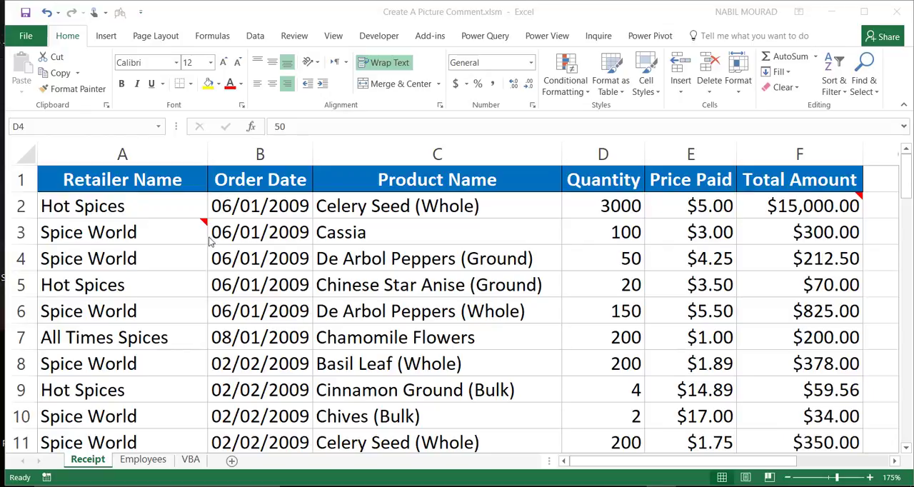
mouse_move(191, 264)
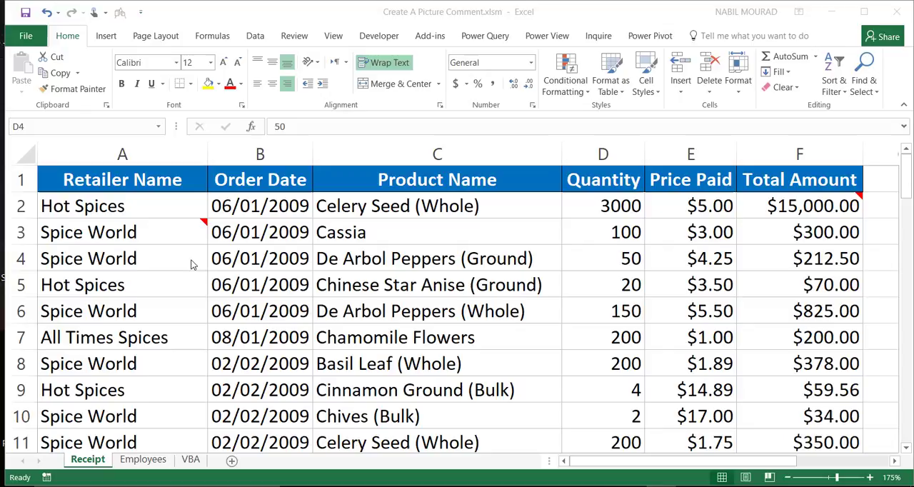
mouse_move(419, 457)
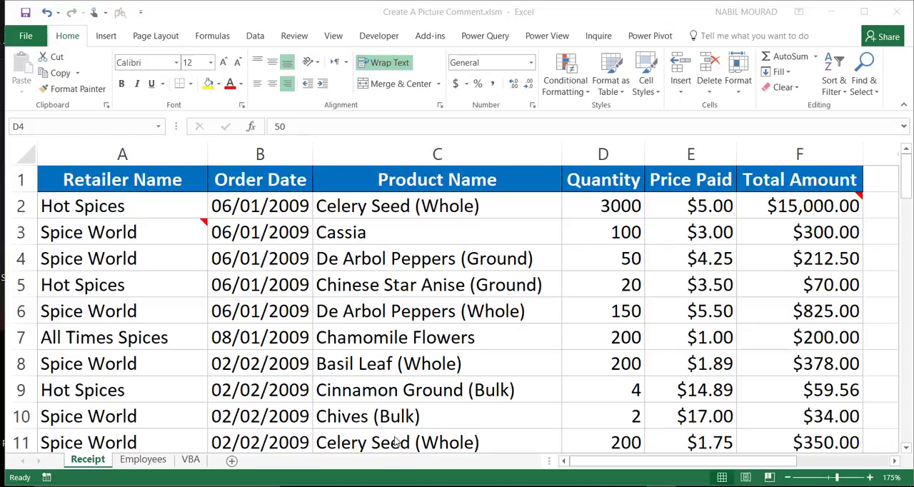
mouse_move(332, 400)
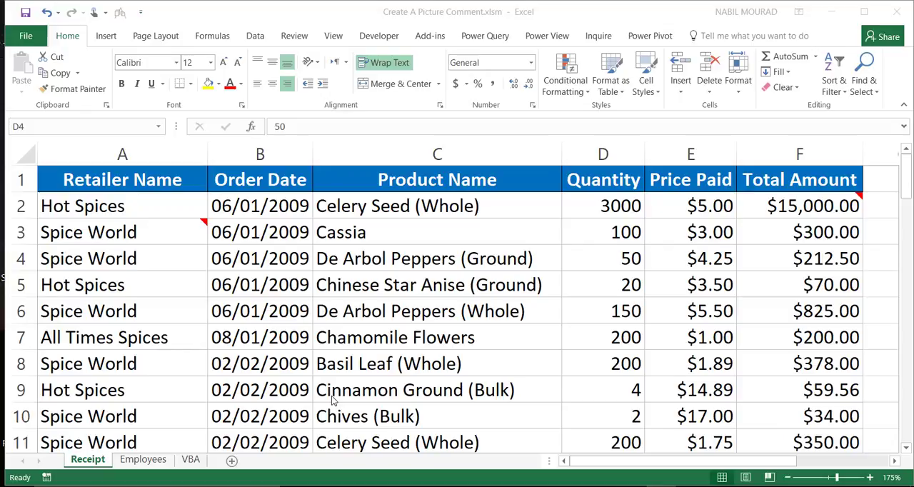
mouse_move(170, 223)
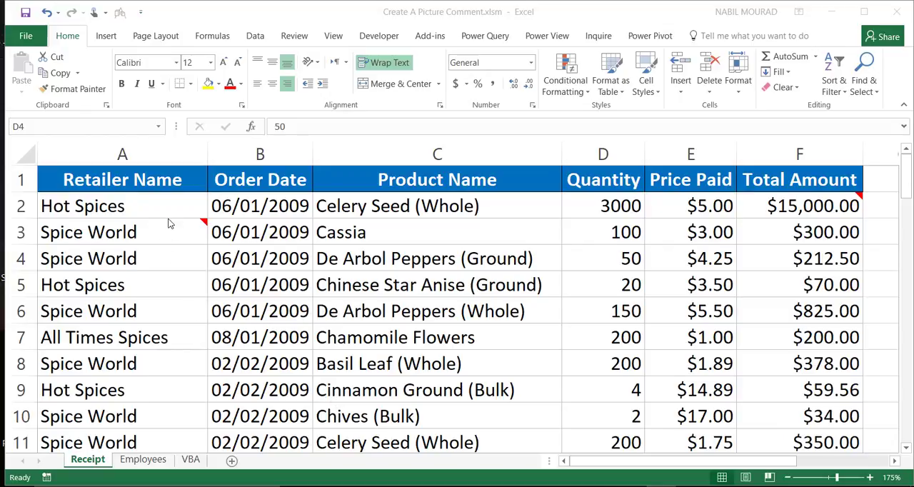
mouse_move(169, 226)
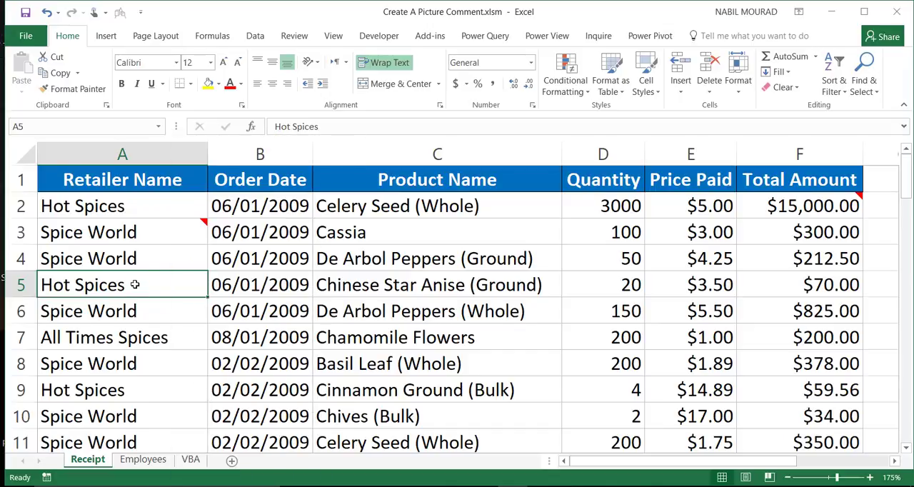
Add the comment '10% Discount on this order' to the Hot Spices cell A5 via Review.
left_click(295, 36)
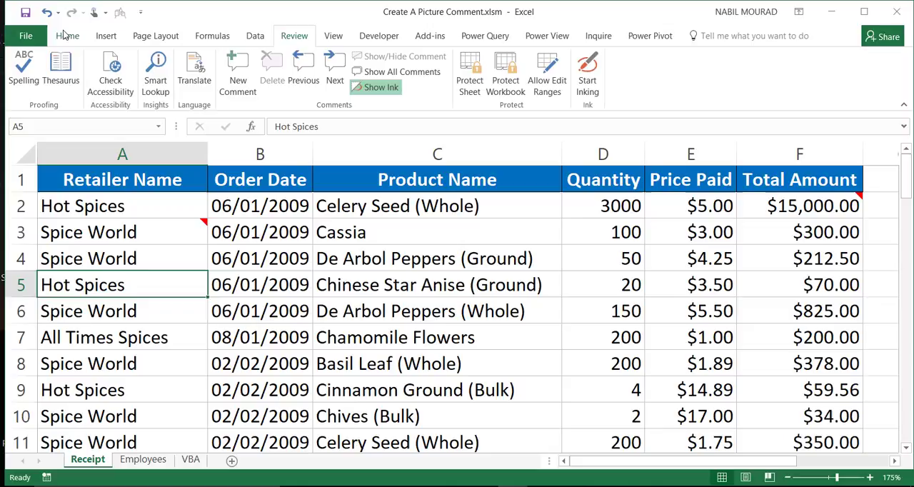
left_click(67, 36)
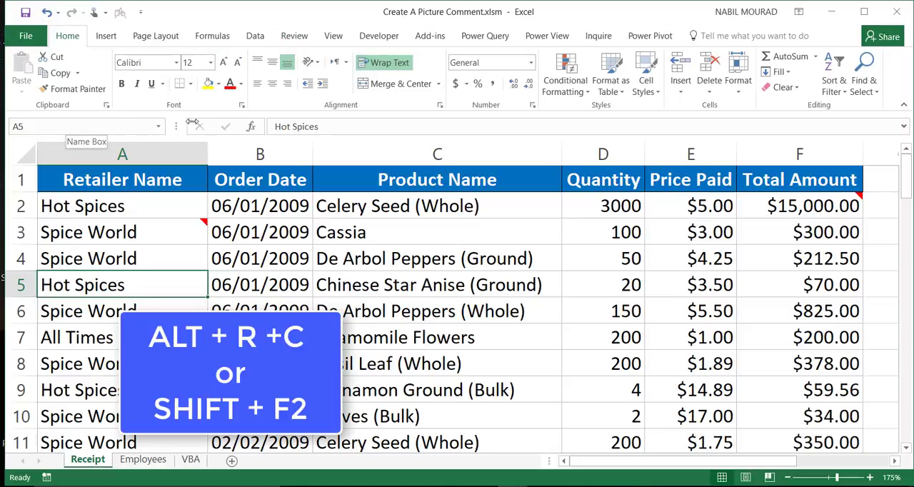
left_click(294, 36)
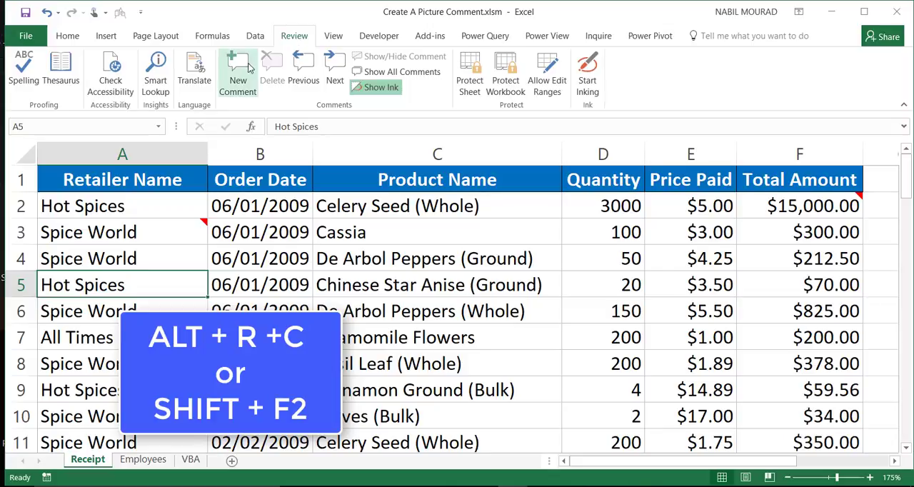
left_click(237, 71)
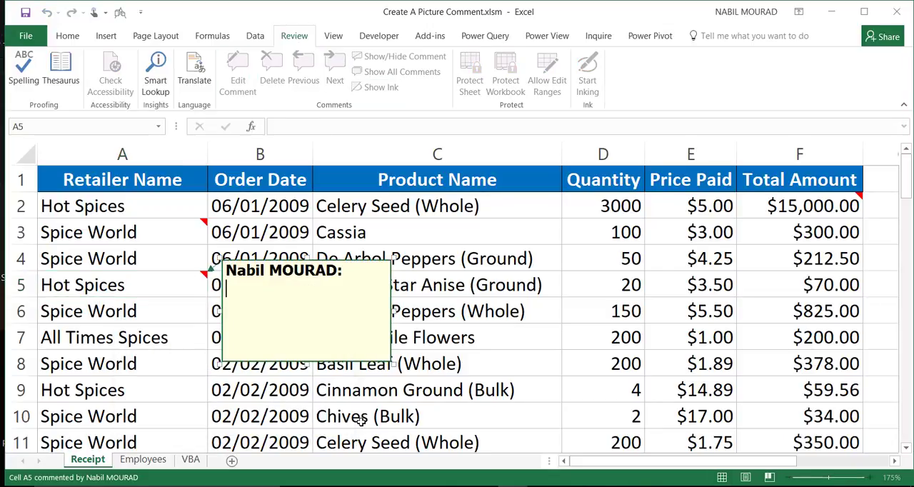
type("10%")
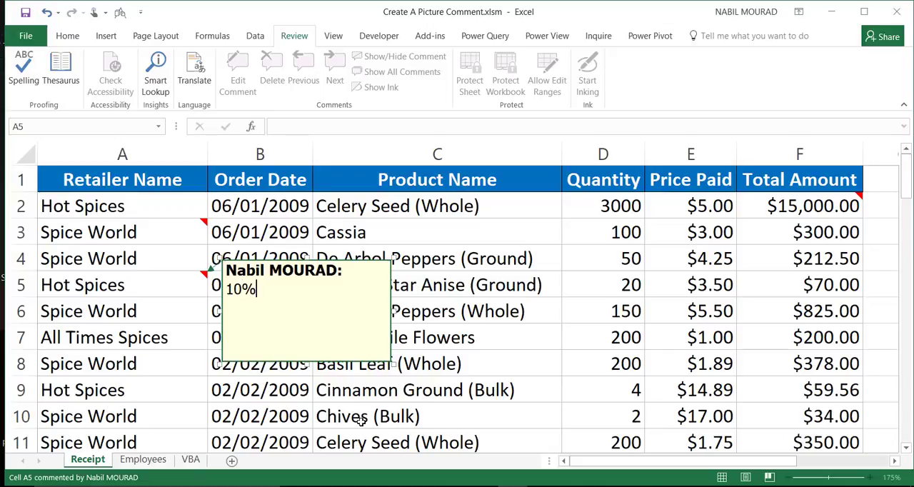
type("Diws")
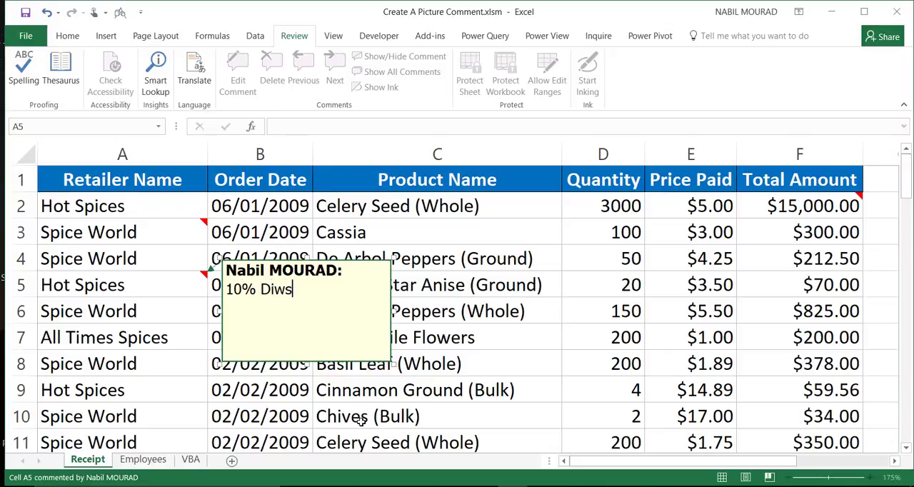
type("count on this order")
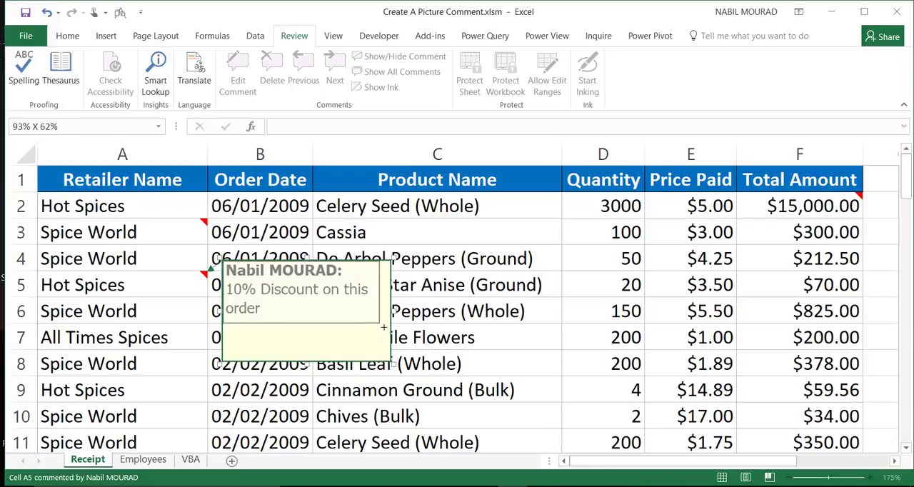
left_click(89, 312)
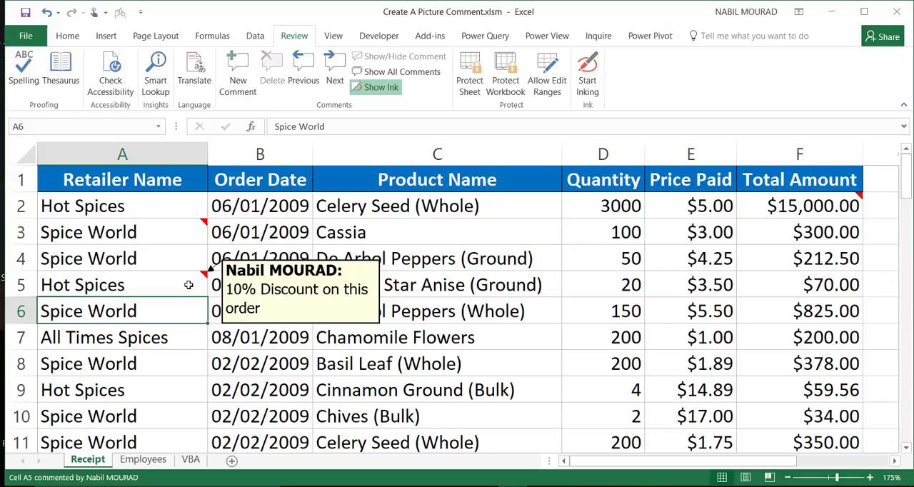
Select cell A5 holding the discount comment on the Receipt sheet.
left_click(123, 285)
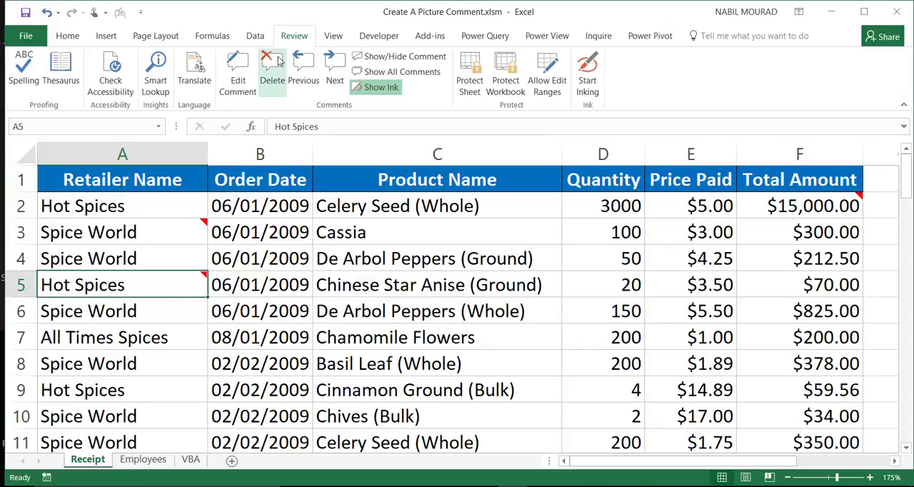
mouse_move(271, 71)
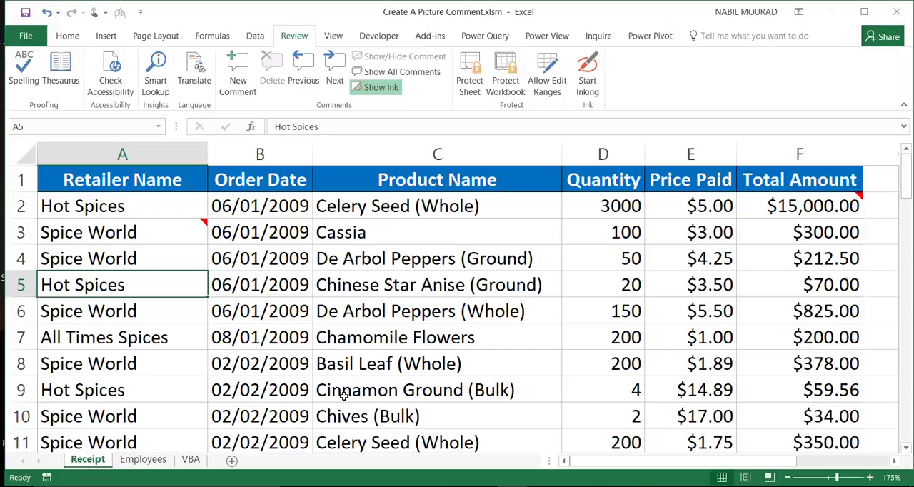
mouse_move(354, 312)
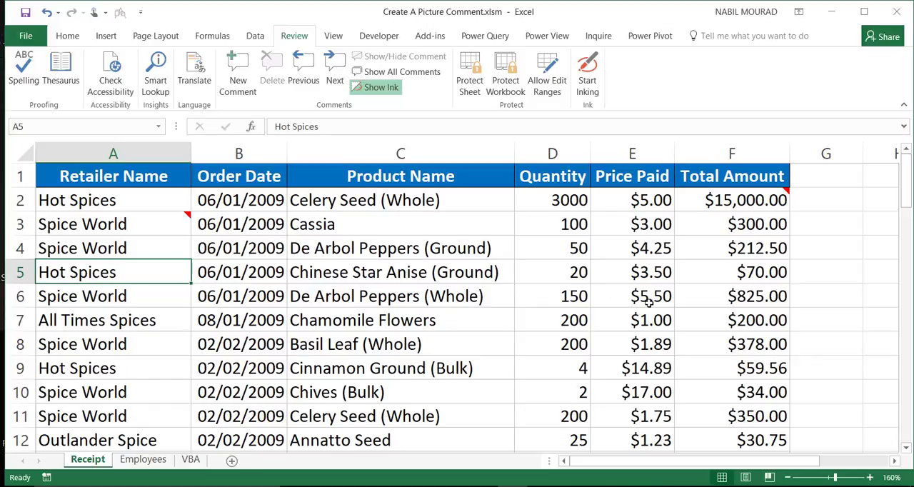
mouse_move(780, 337)
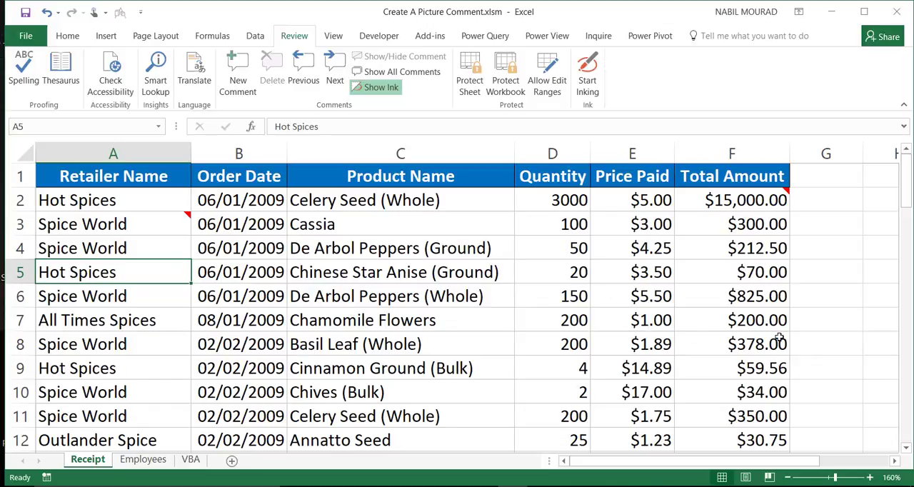
mouse_move(698, 341)
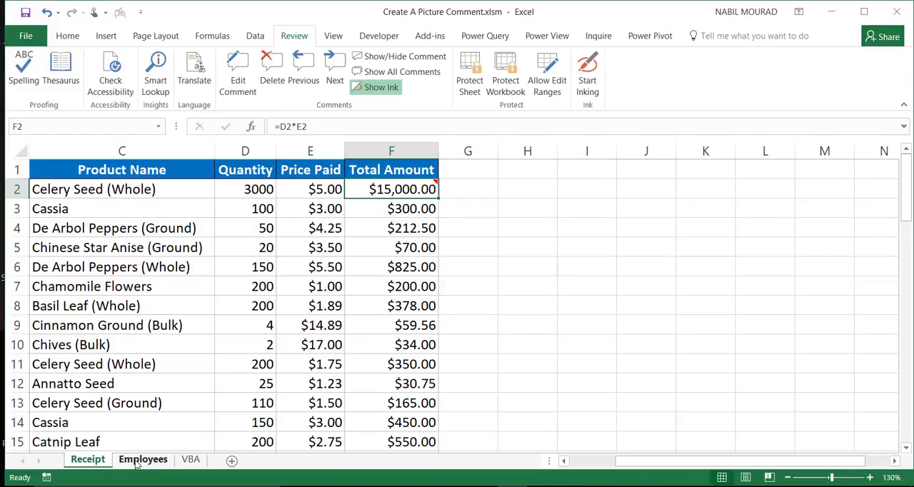
Switch to the Employees sheet and scroll to the top of the table.
left_click(143, 460)
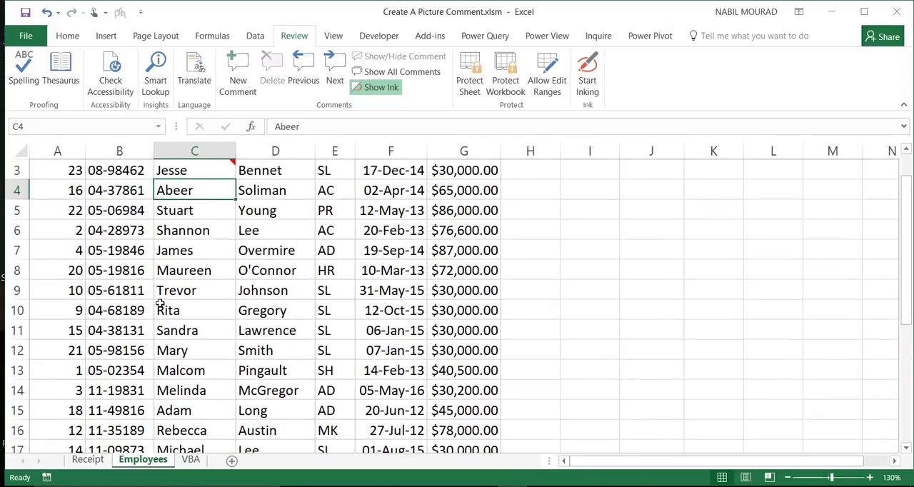
scroll("up", 3)
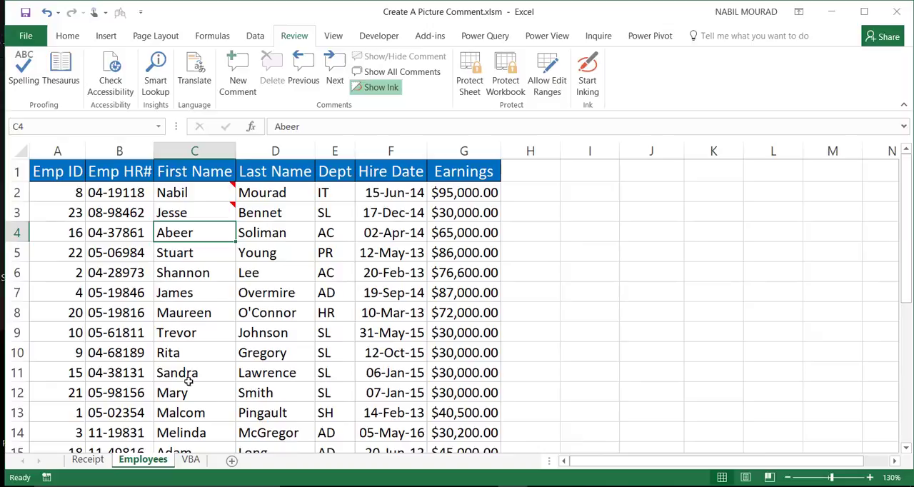
mouse_move(237, 353)
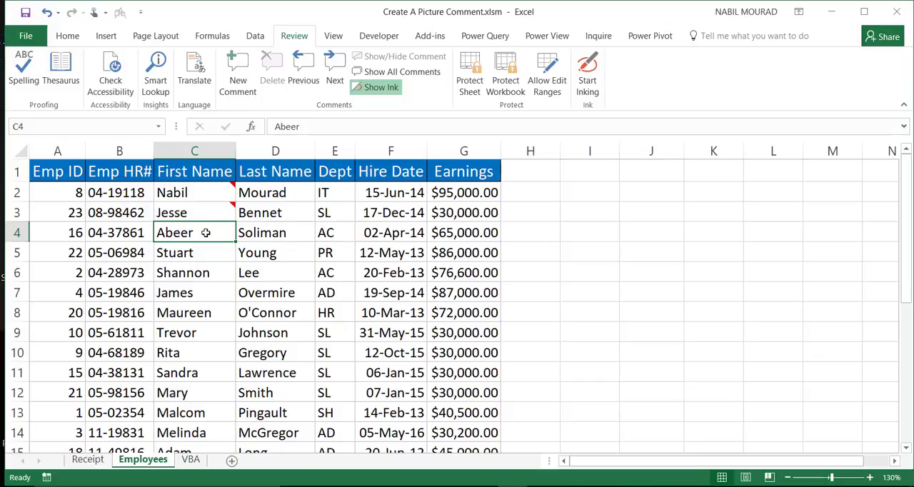
Add a new blank comment to Abeer's cell C4 and select the comment box.
left_click(237, 71)
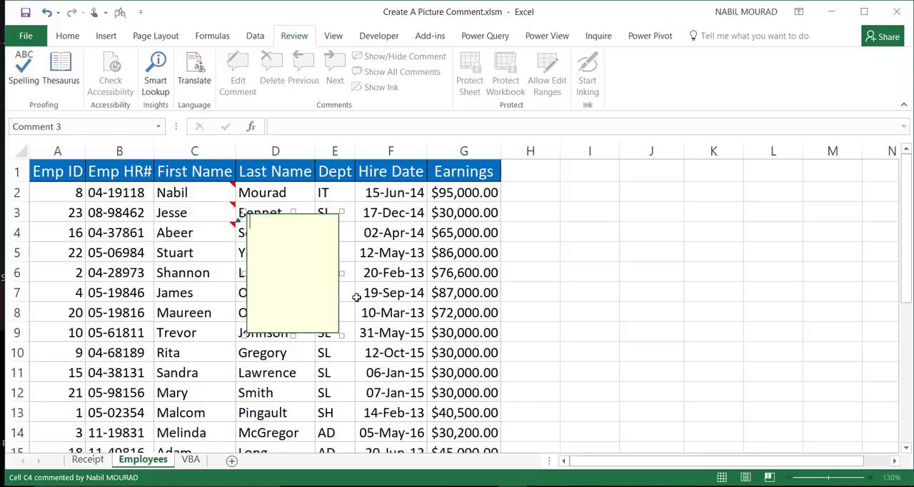
mouse_move(291, 247)
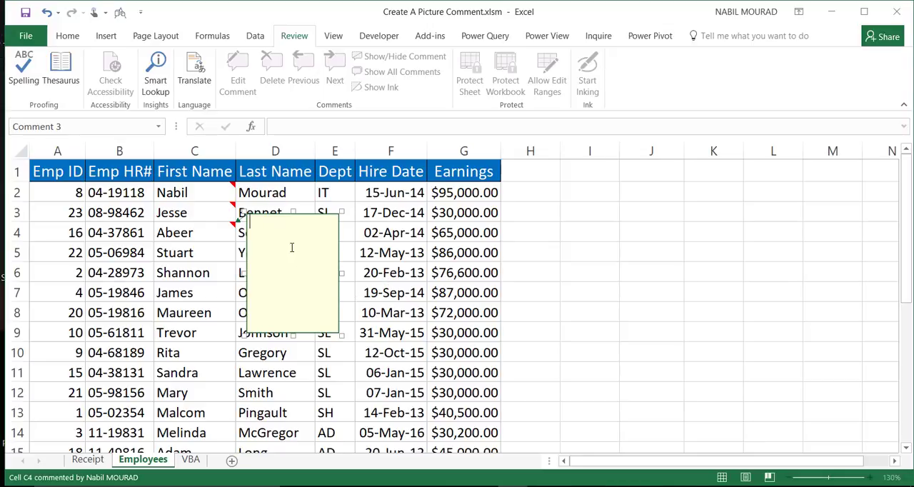
mouse_move(274, 217)
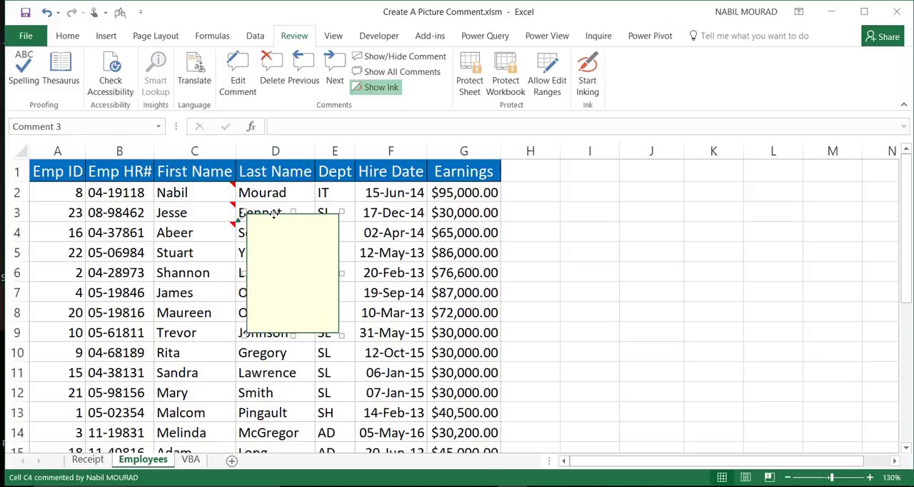
key("ctrl+1")
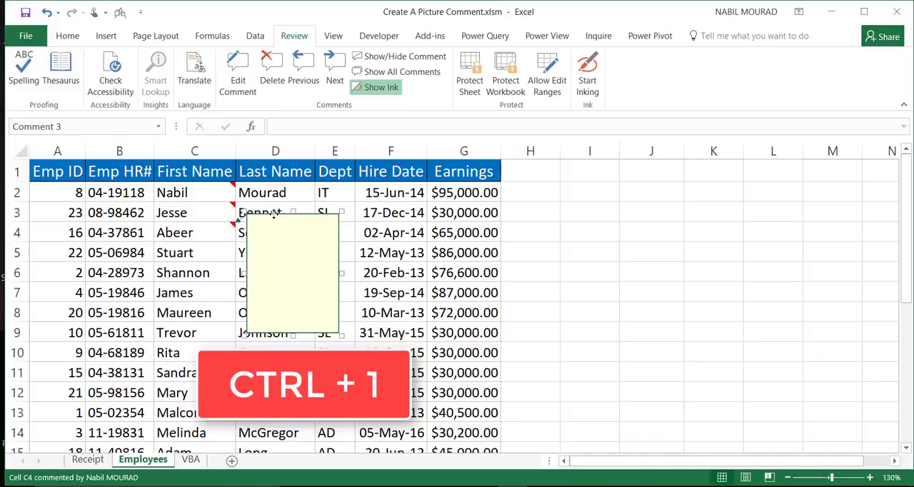
Bring up Format Comment's Colors and Lines fill colour choices for the C4 comment.
key("ctrl+1")
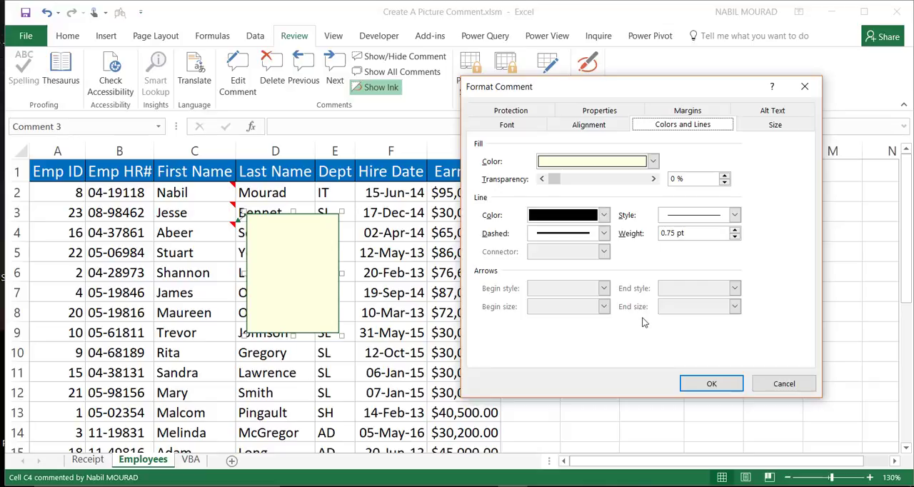
mouse_move(666, 328)
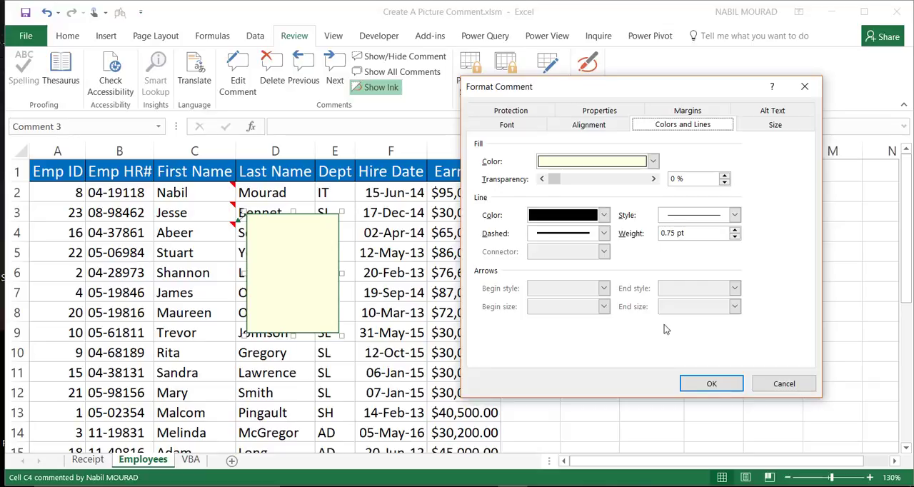
mouse_move(551, 91)
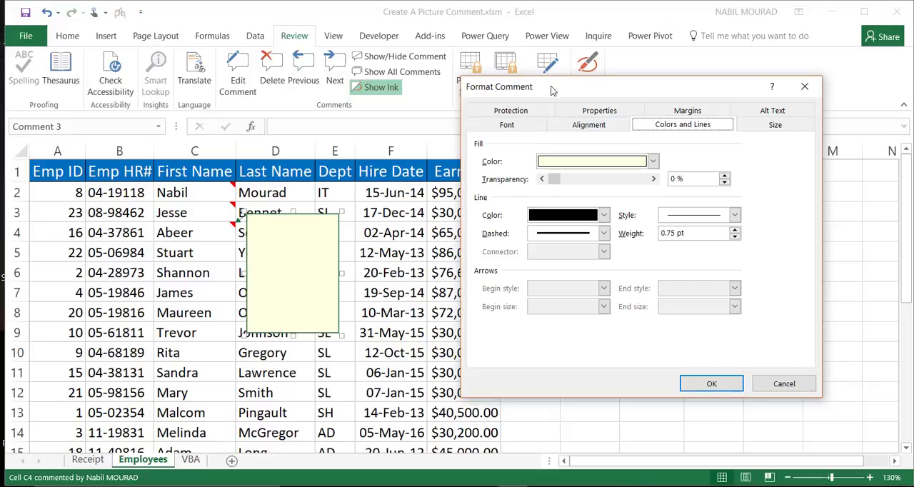
mouse_move(688, 110)
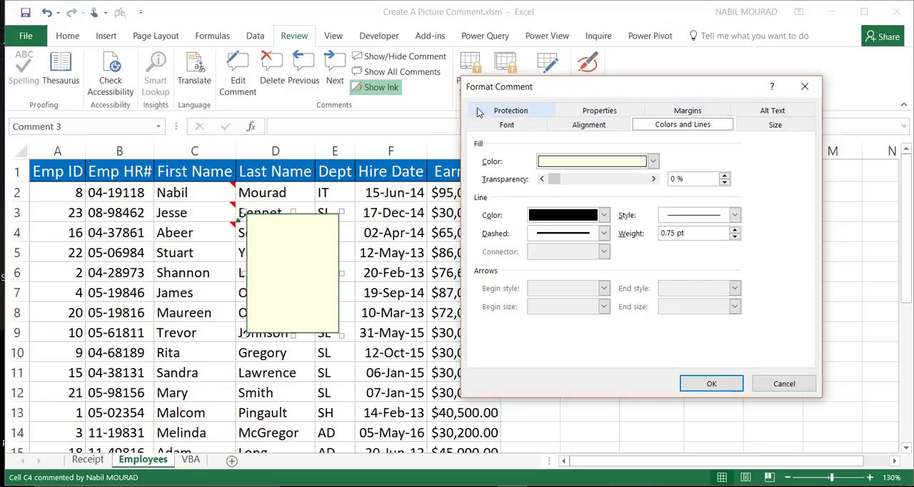
left_click(588, 125)
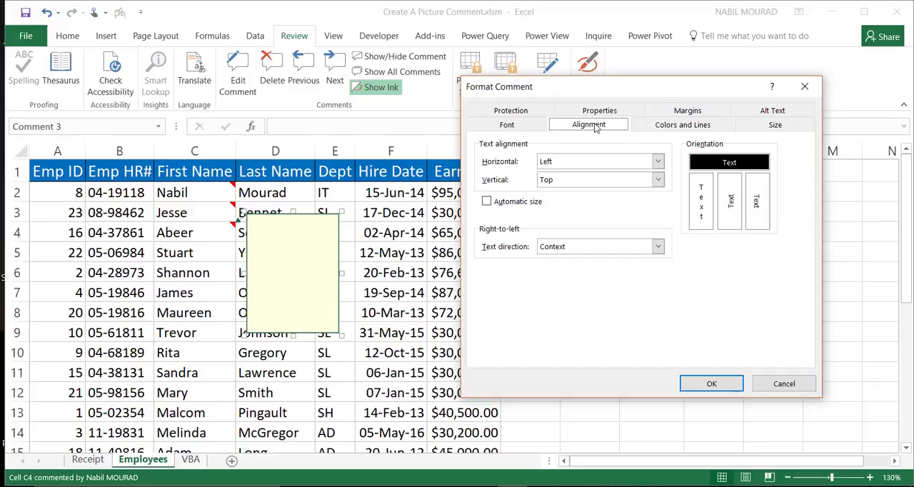
mouse_move(683, 124)
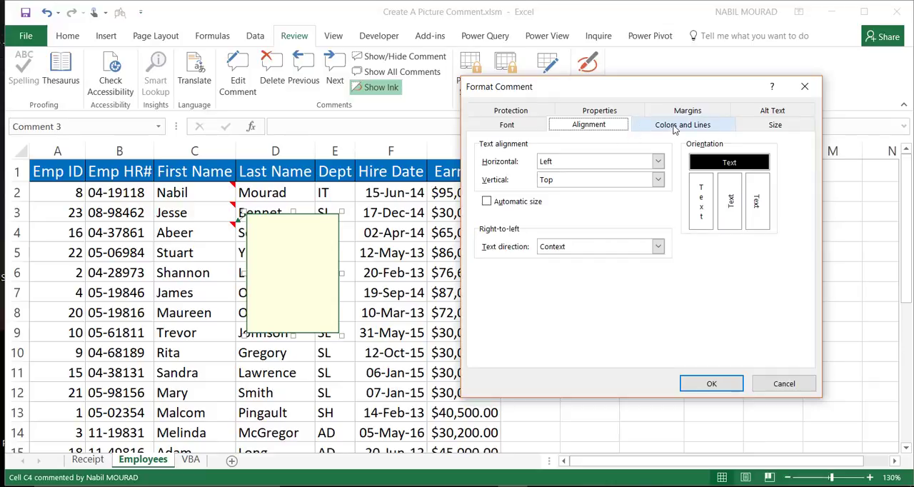
left_click(683, 125)
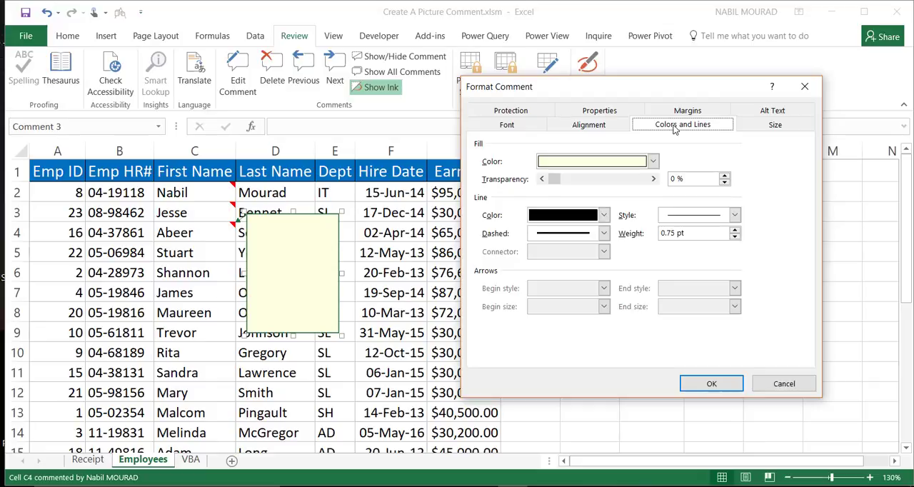
mouse_move(283, 231)
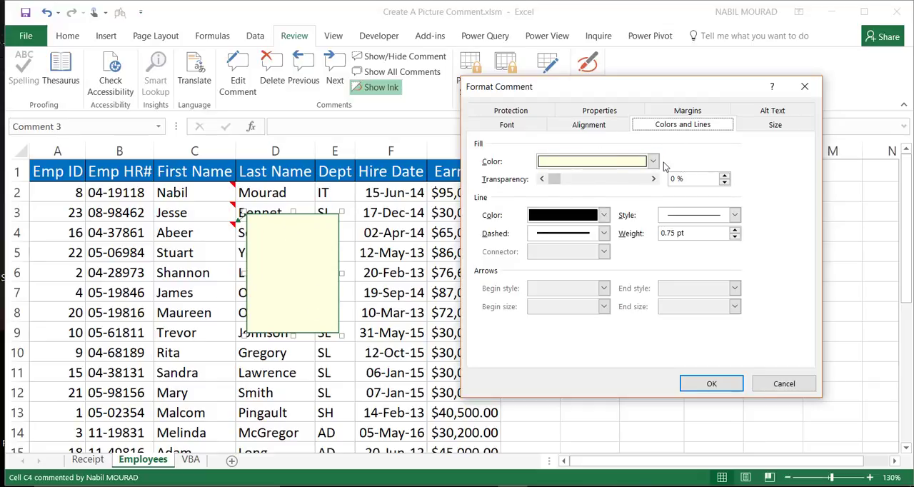
left_click(651, 160)
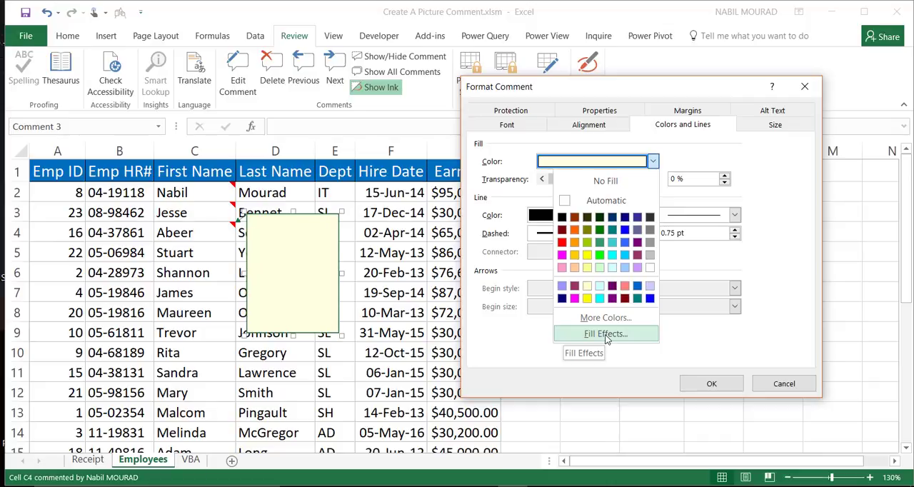
Use Fill Effects to insert IMG_Abeer.JPG as the comment's picture fill.
left_click(604, 332)
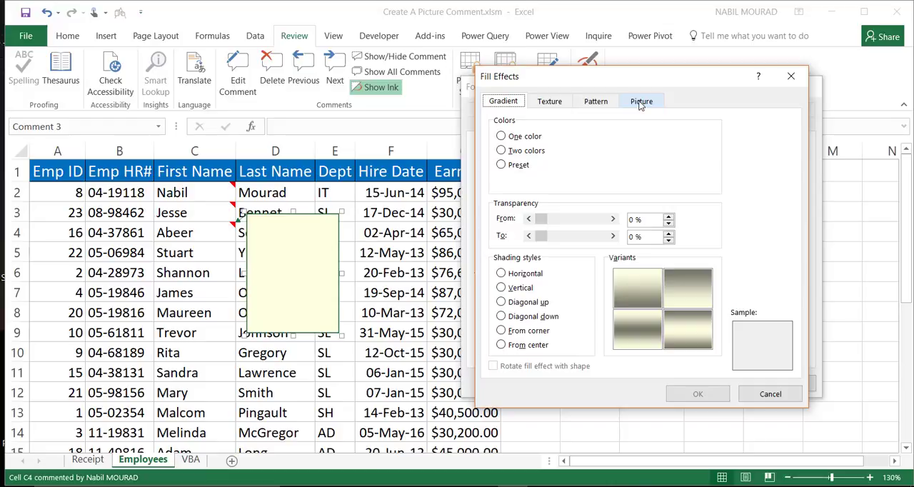
left_click(641, 100)
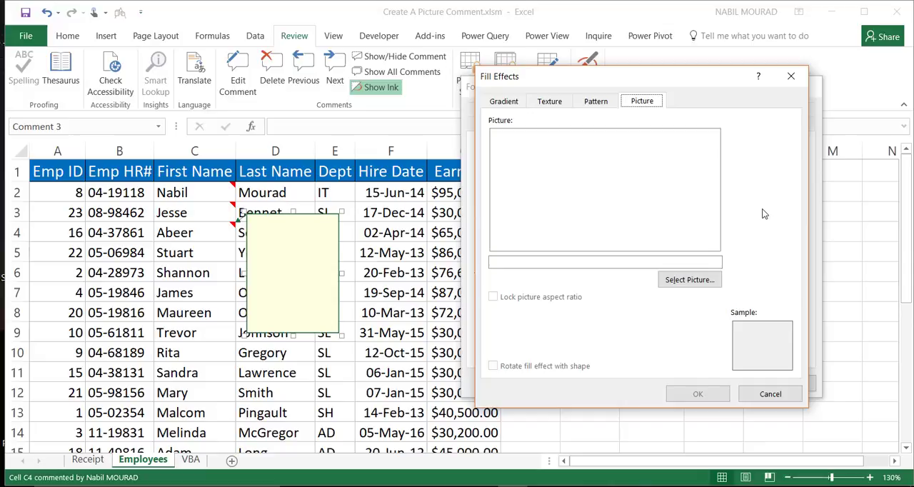
mouse_move(689, 280)
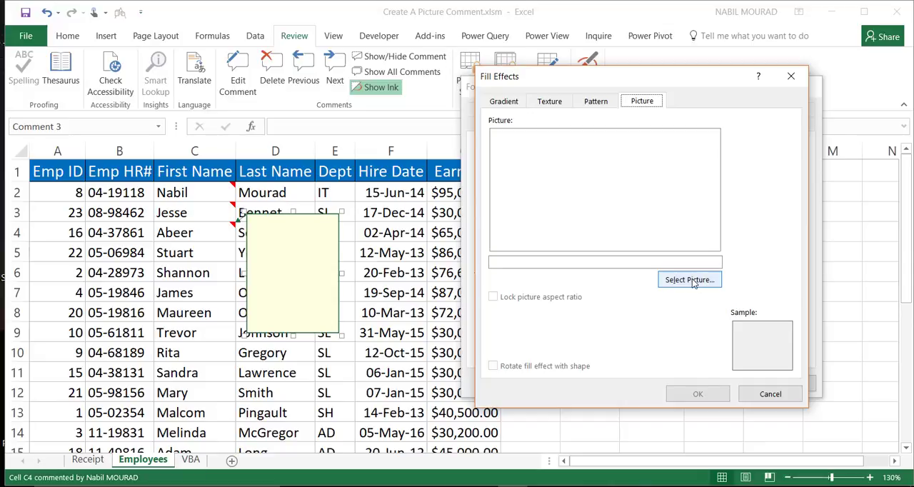
left_click(688, 280)
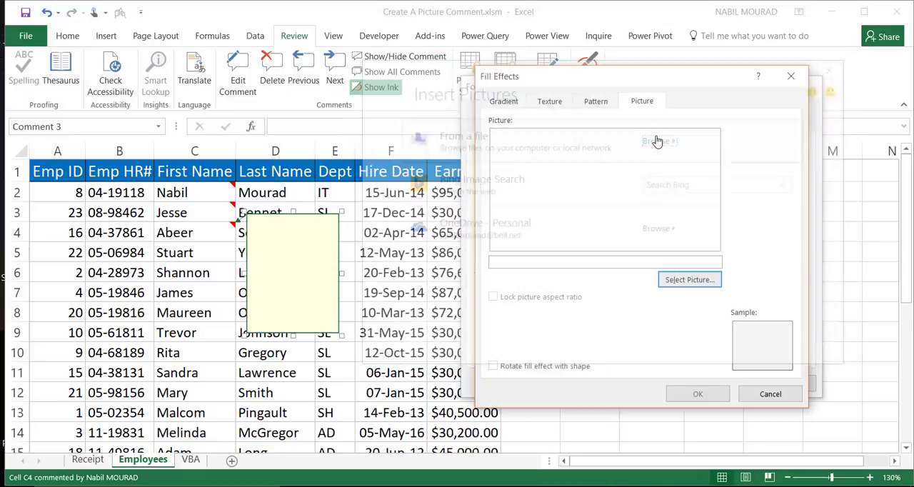
left_click(688, 280)
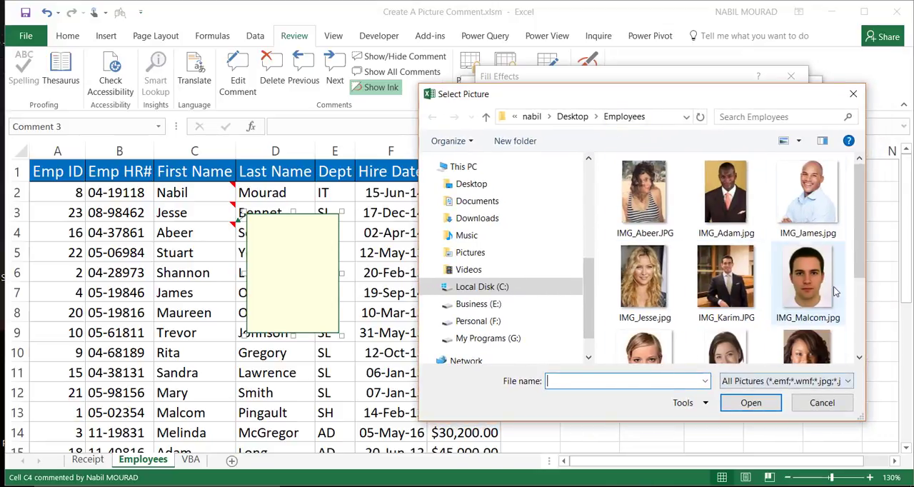
mouse_move(644, 193)
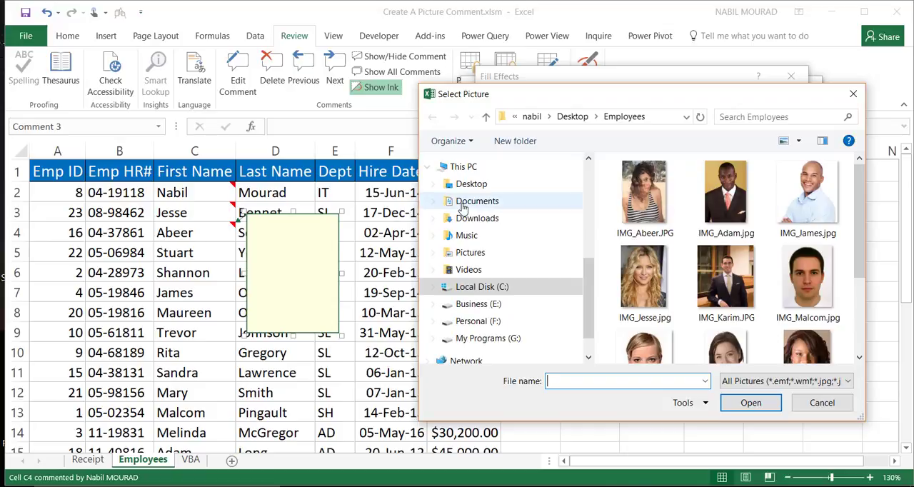
left_click(644, 193)
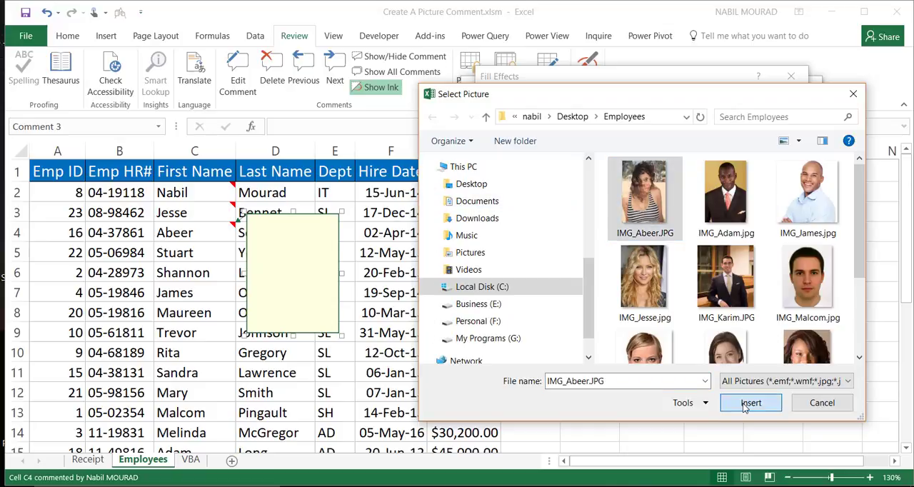
left_click(751, 402)
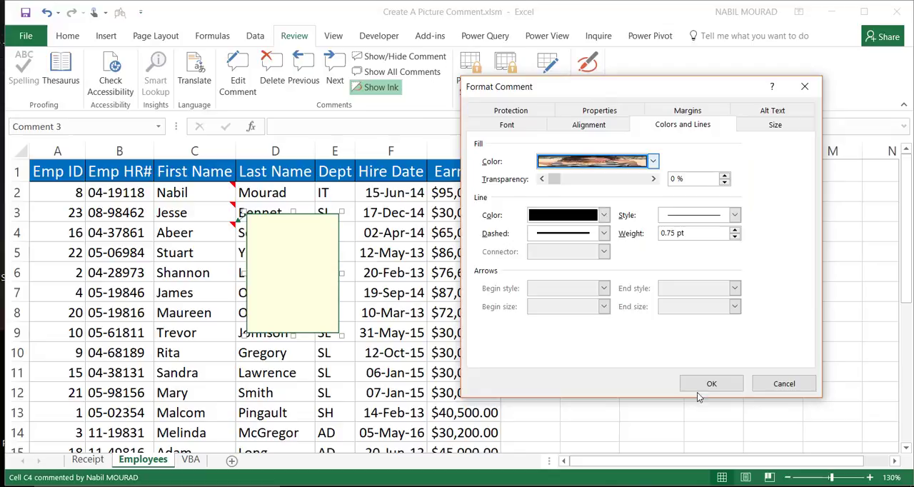
Apply the photo fill to Abeer's comment, leave it, and switch to the VBA sheet.
left_click(712, 383)
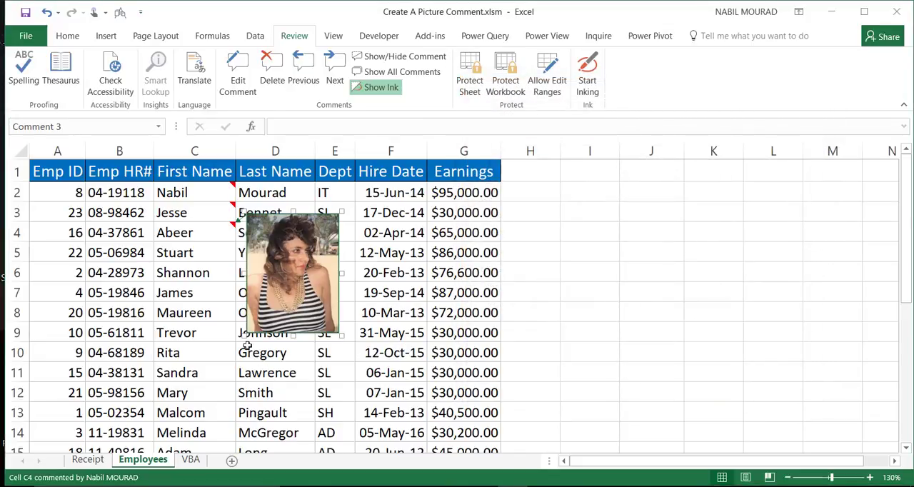
left_click(391, 352)
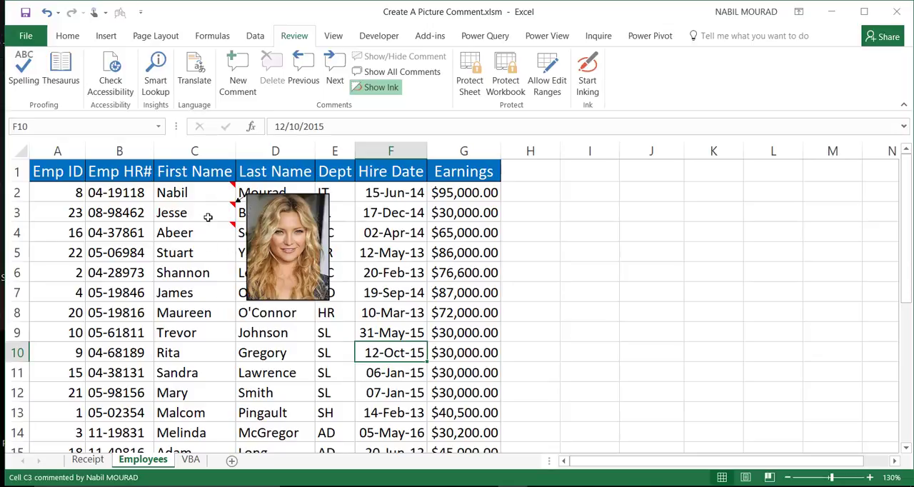
left_click(192, 460)
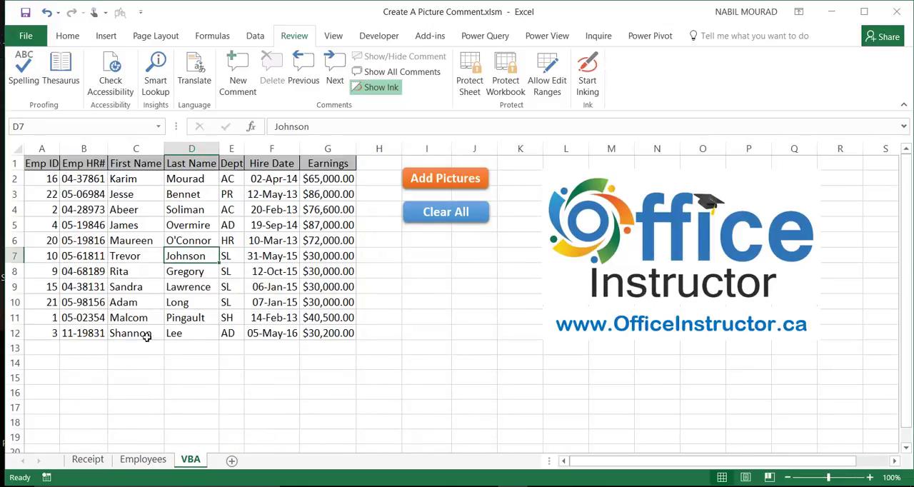
mouse_move(146, 355)
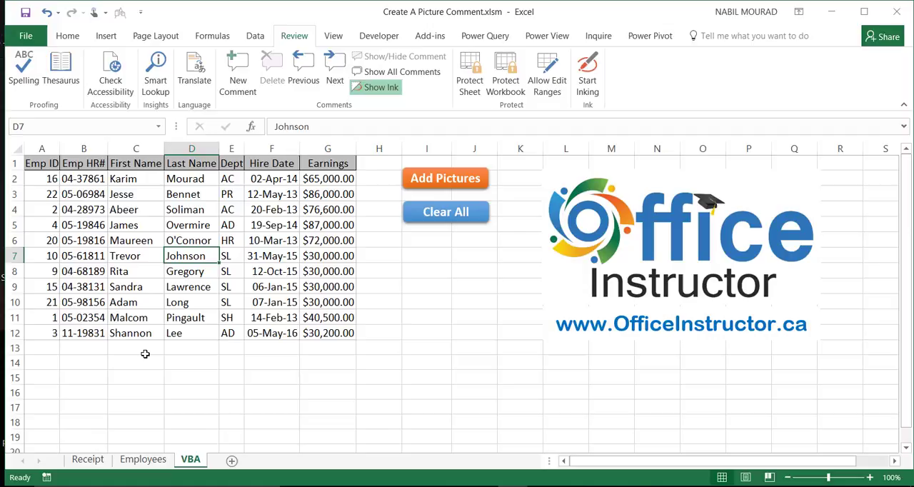
mouse_move(140, 174)
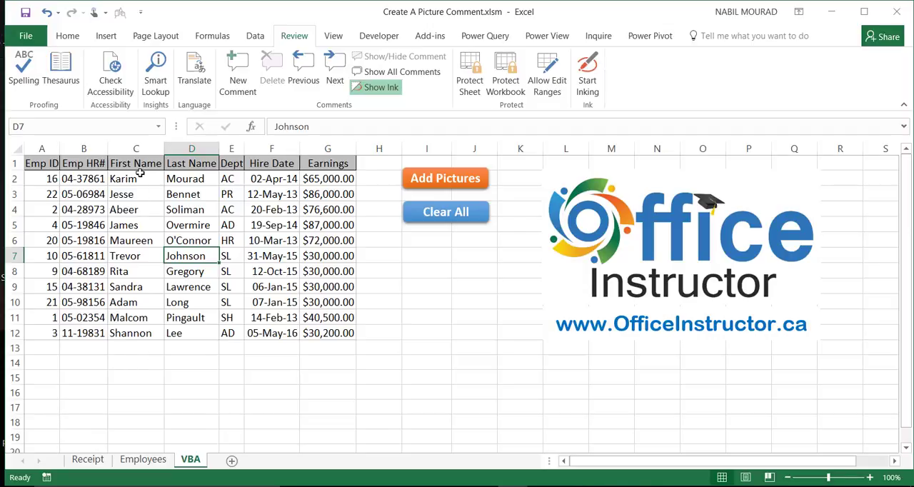
Select the first-name range C2:C12, Karim through Shannon, on the VBA sheet.
left_click_drag(136, 179, 136, 333)
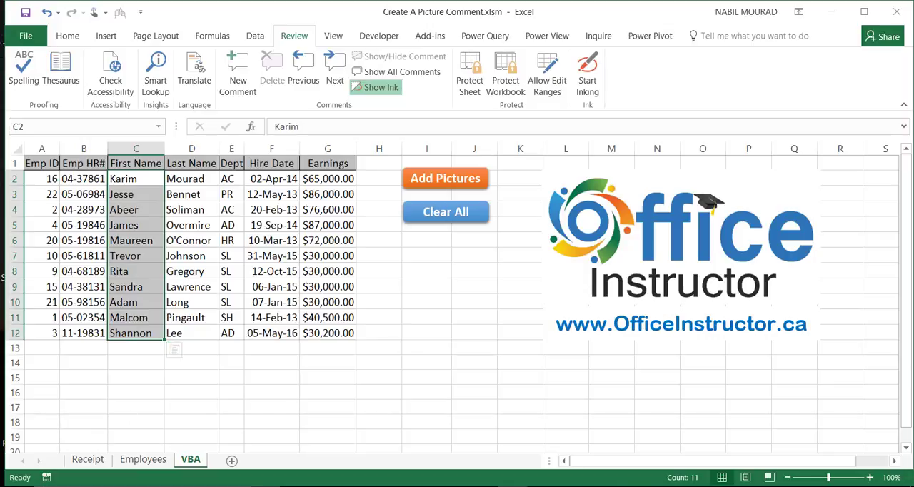
mouse_move(453, 408)
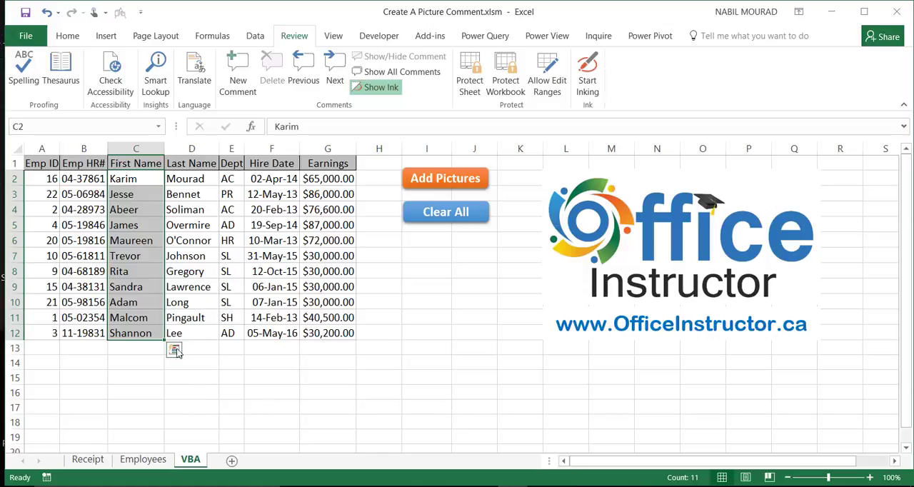
mouse_move(117, 360)
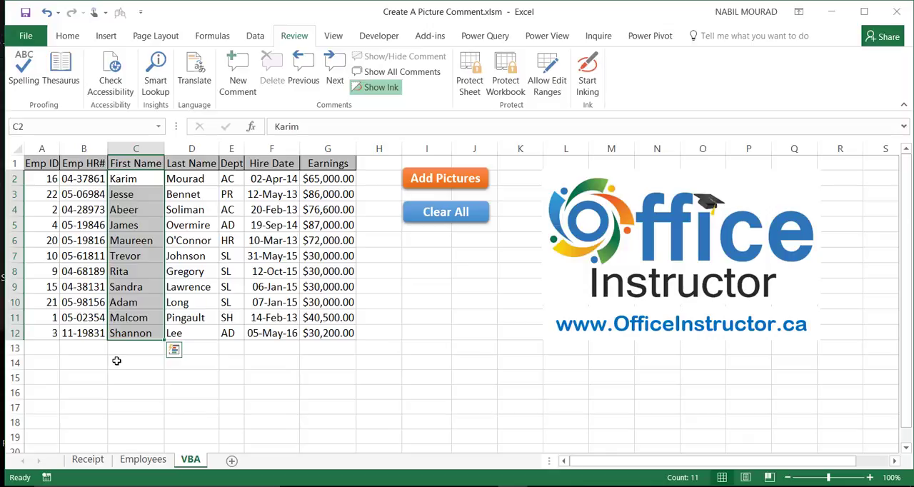
mouse_move(131, 317)
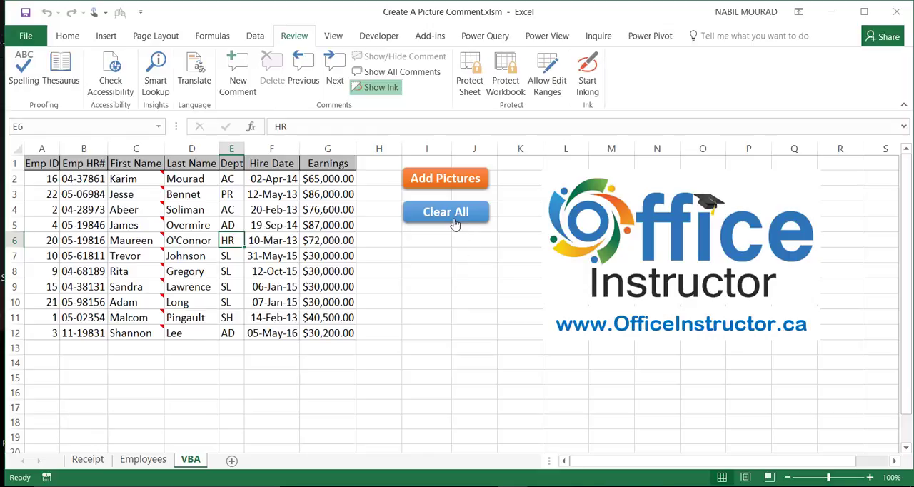
mouse_move(446, 255)
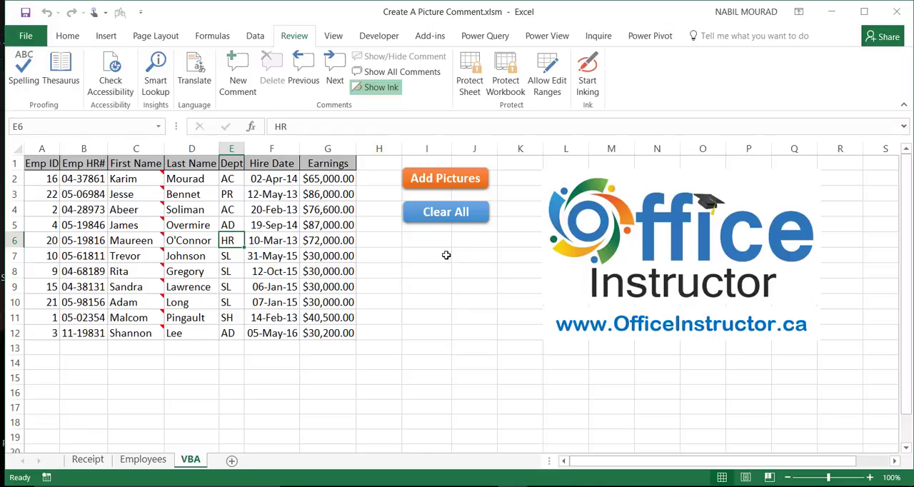
mouse_move(445, 211)
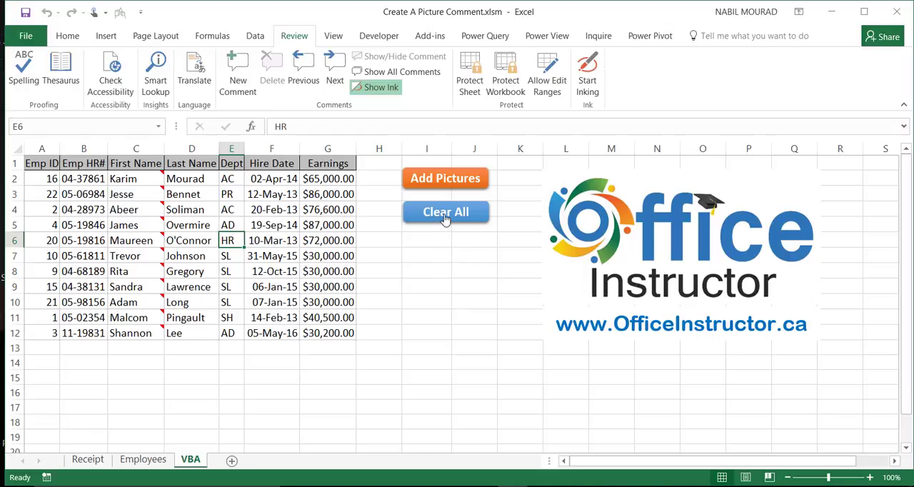